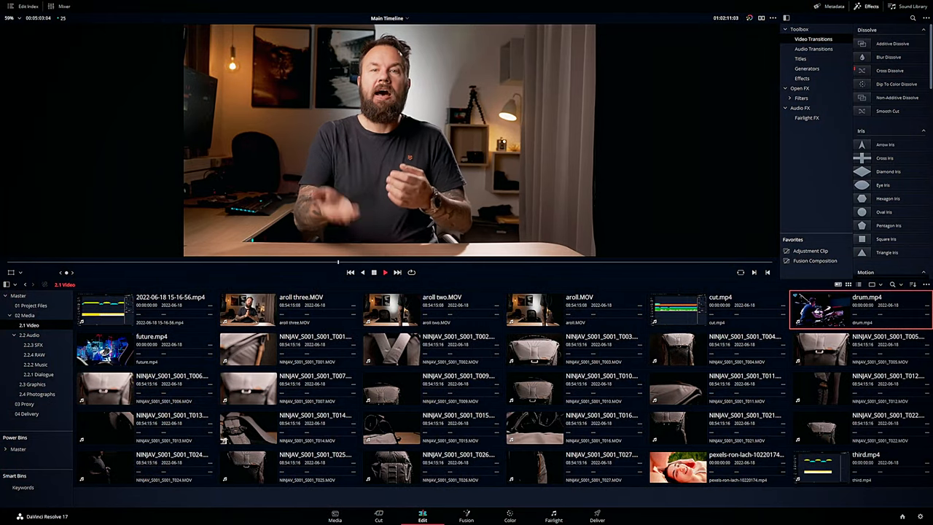
left_click(384, 272)
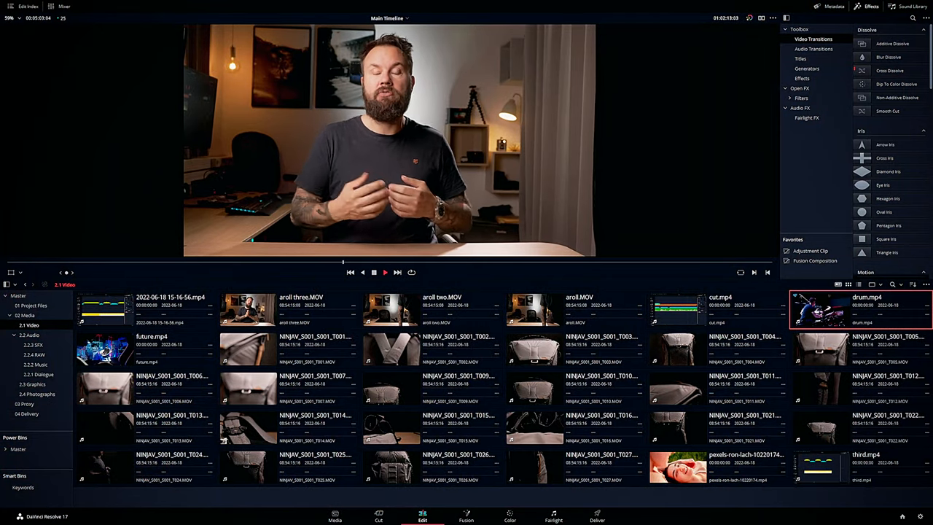